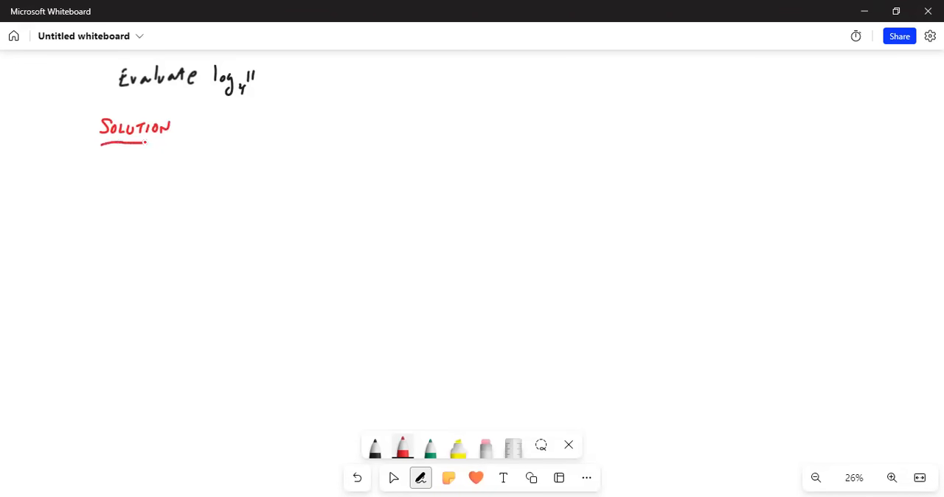
- Handwrite "Use the change-of-base" in red to the right of SOLUTION
drag(205, 121, 222, 130)
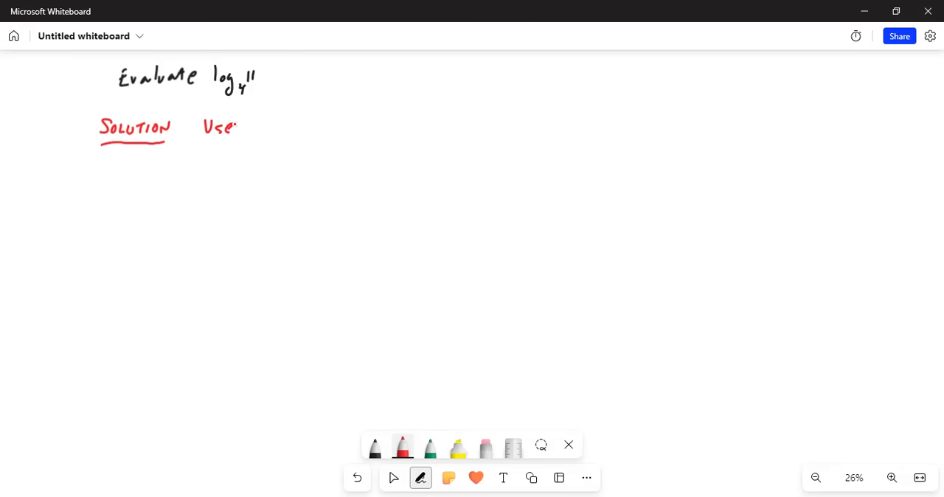
drag(262, 115, 277, 133)
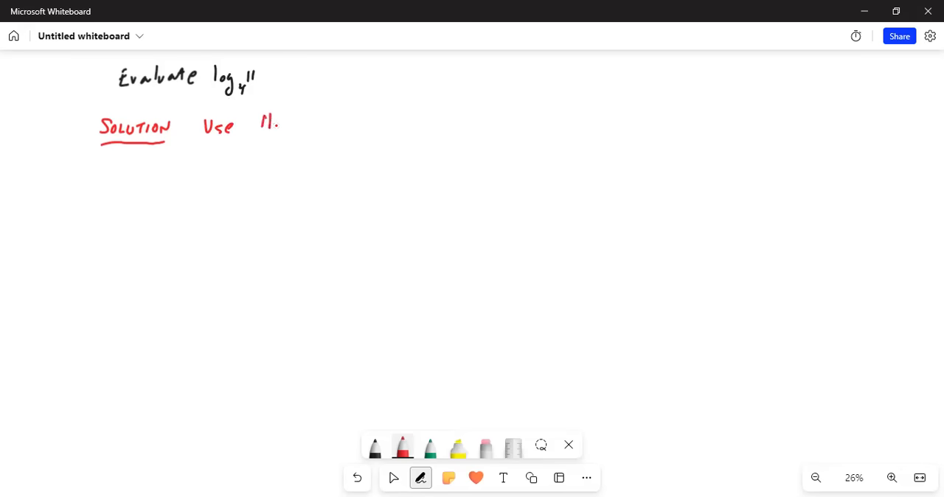
drag(263, 115, 347, 118)
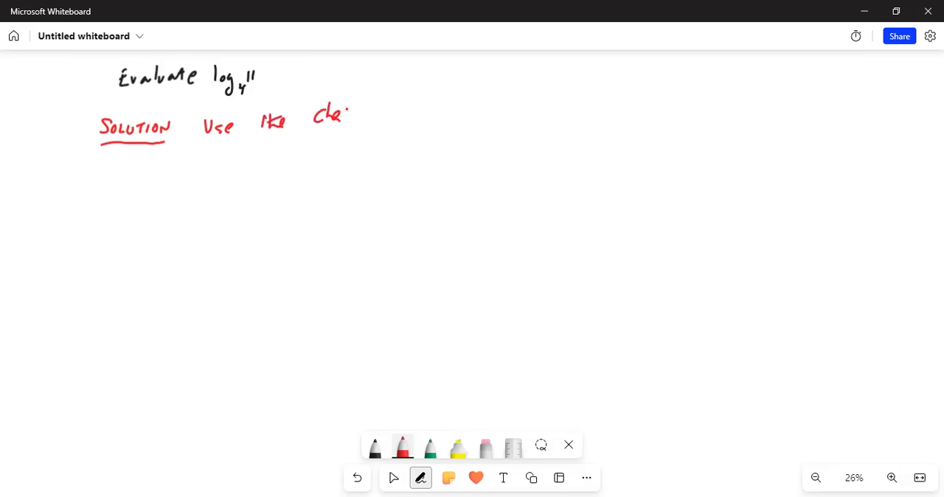
drag(339, 115, 401, 118)
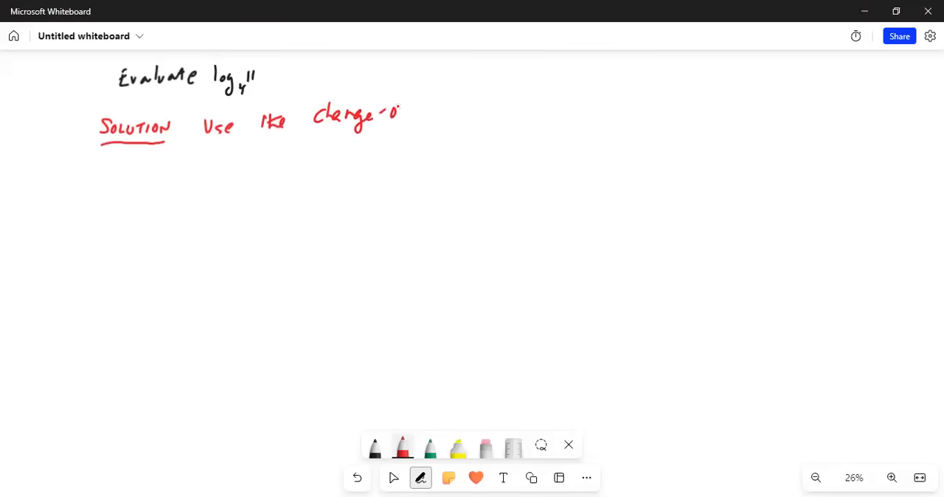
drag(402, 115, 443, 115)
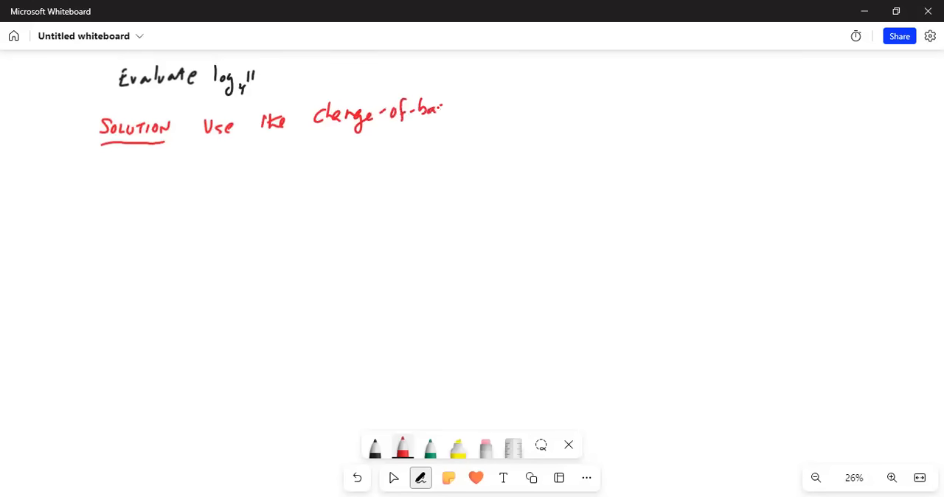
drag(442, 111, 454, 115)
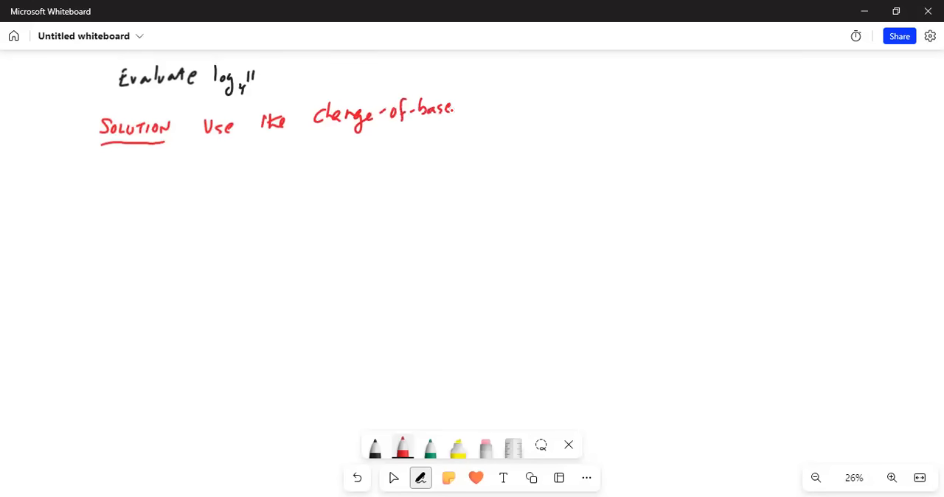
- Continue the line with "formula for logarithm" in red handwriting
drag(465, 96, 469, 111)
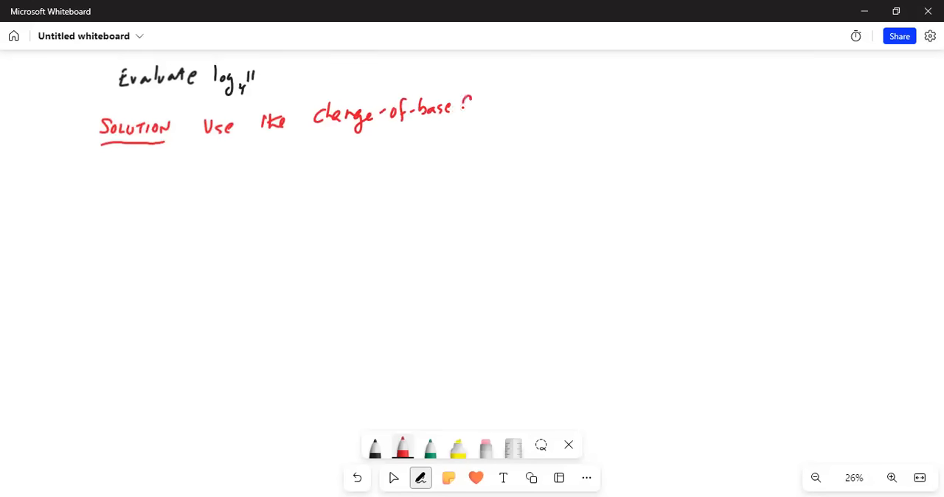
drag(465, 110, 501, 110)
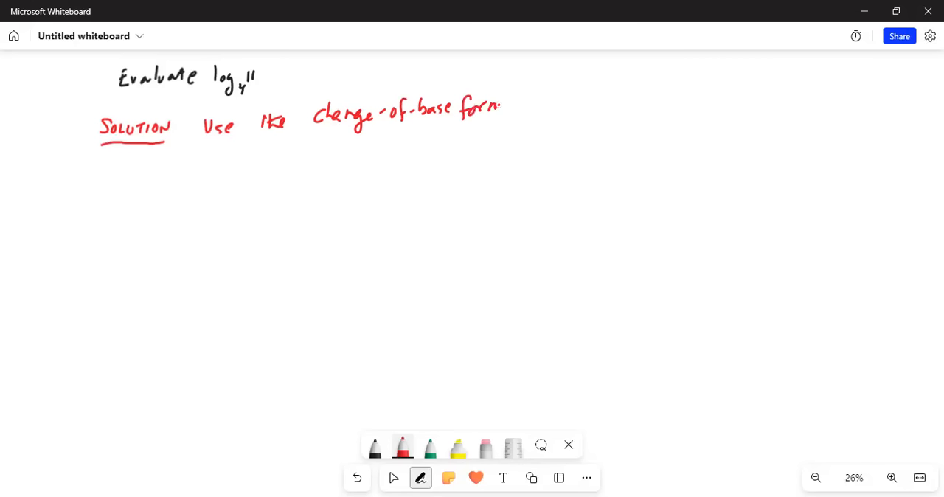
drag(501, 106, 553, 106)
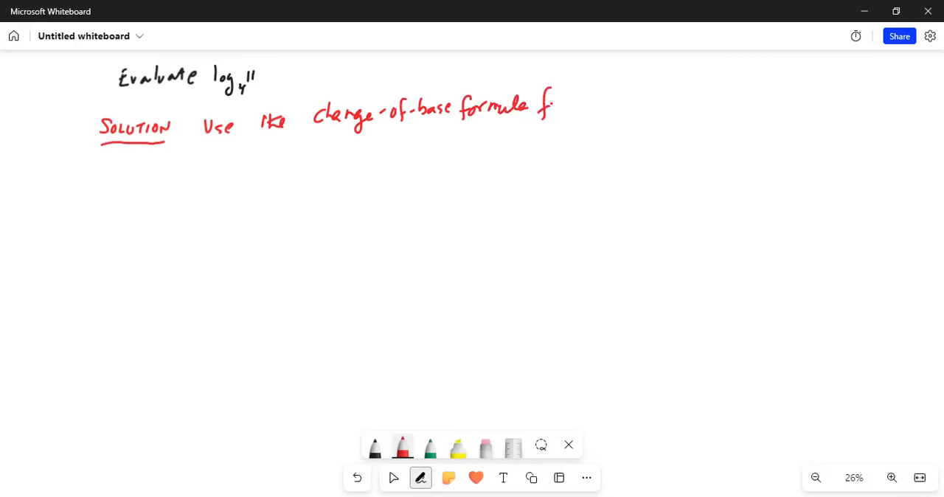
drag(538, 107, 563, 115)
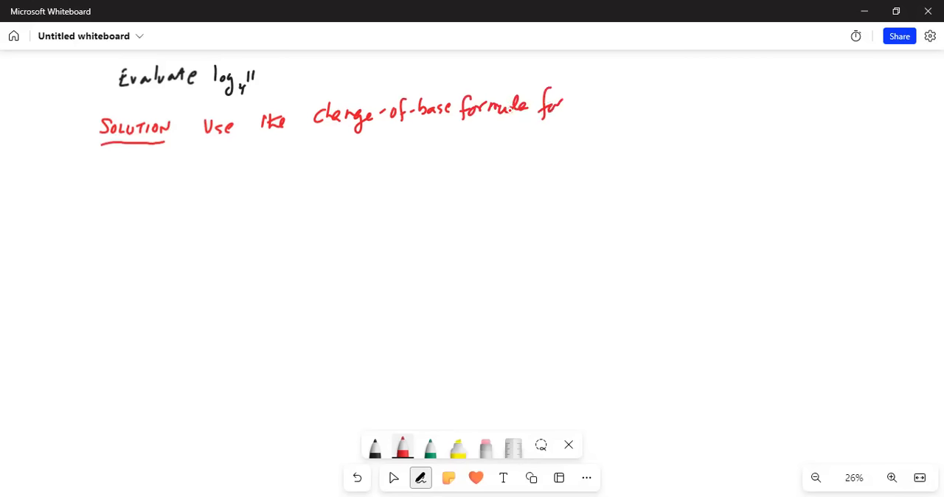
drag(575, 100, 597, 103)
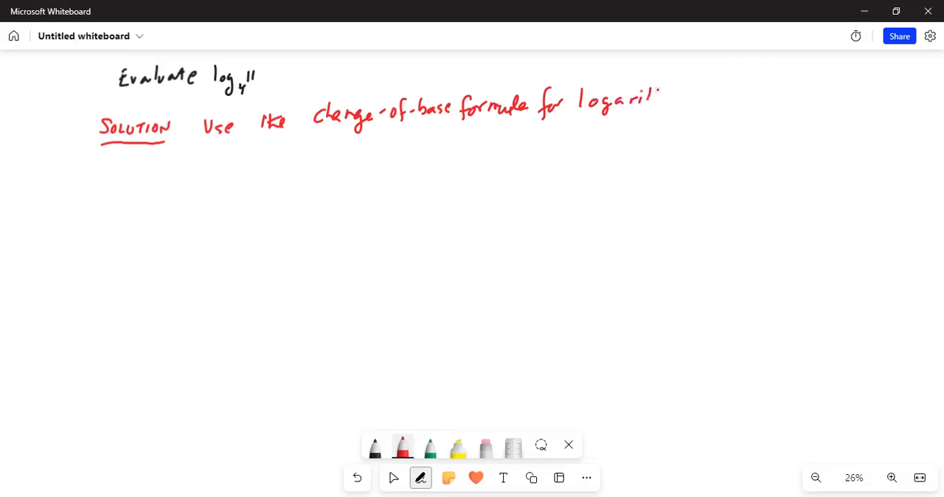
drag(649, 96, 690, 96)
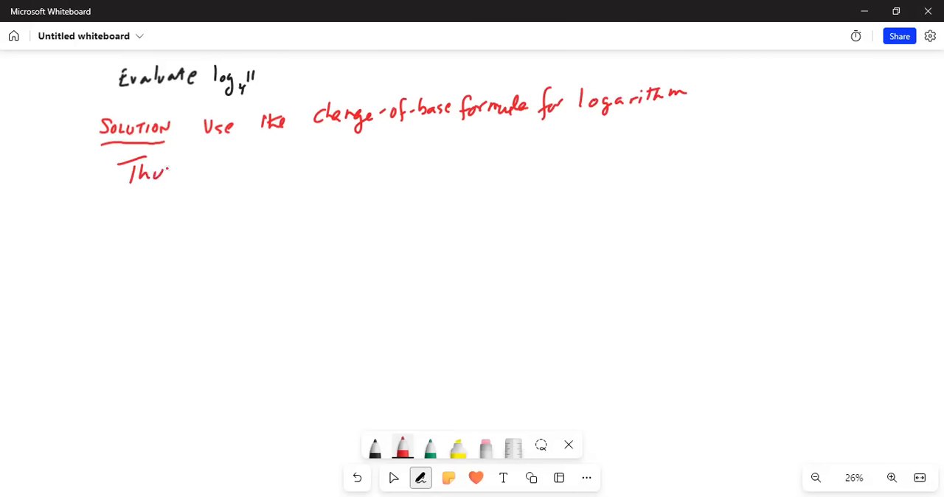
- Handwrite "Thus, we can write log₄ 11 =" on the next line
drag(169, 171, 236, 171)
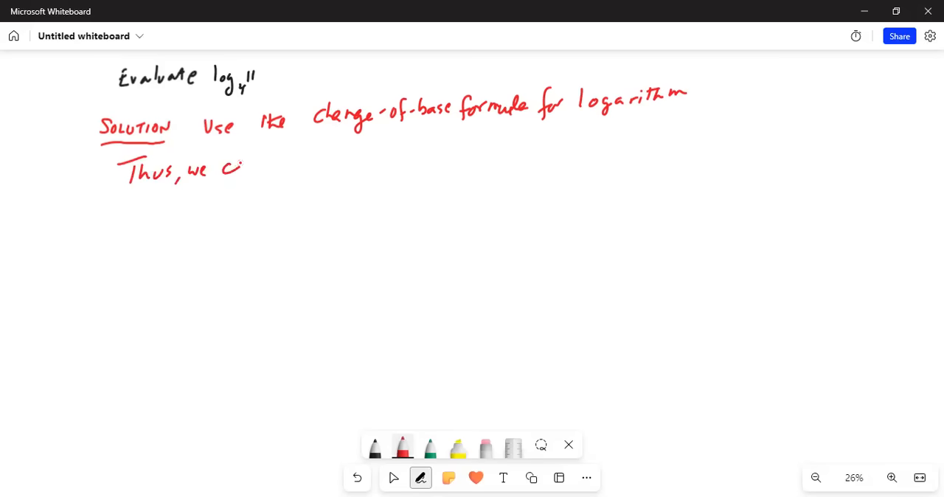
drag(214, 168, 310, 161)
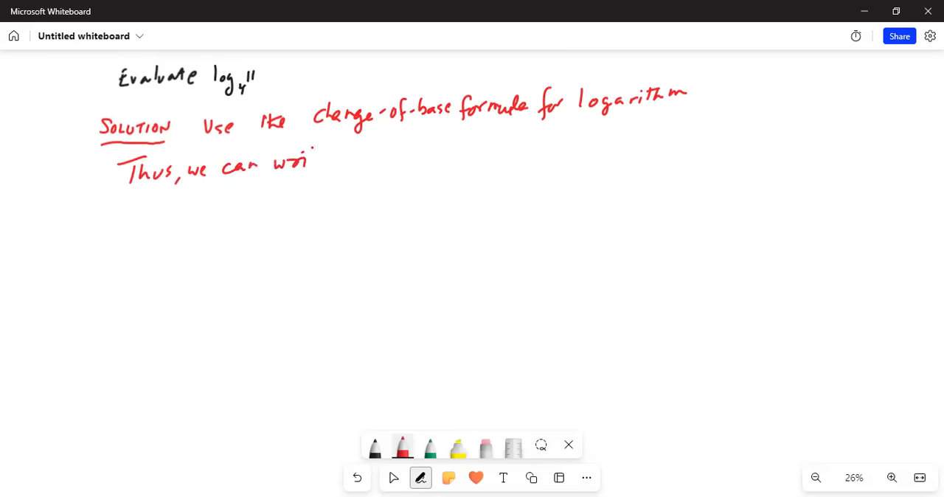
drag(309, 160, 376, 148)
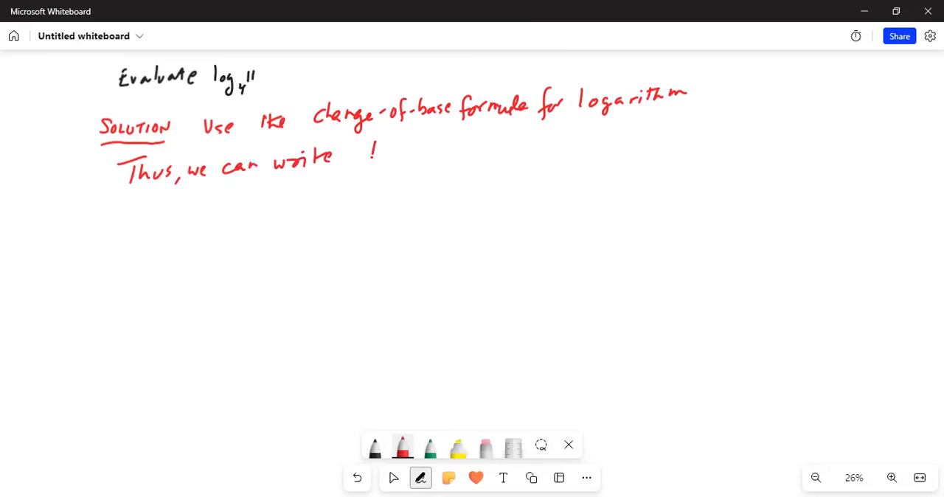
drag(372, 155, 431, 159)
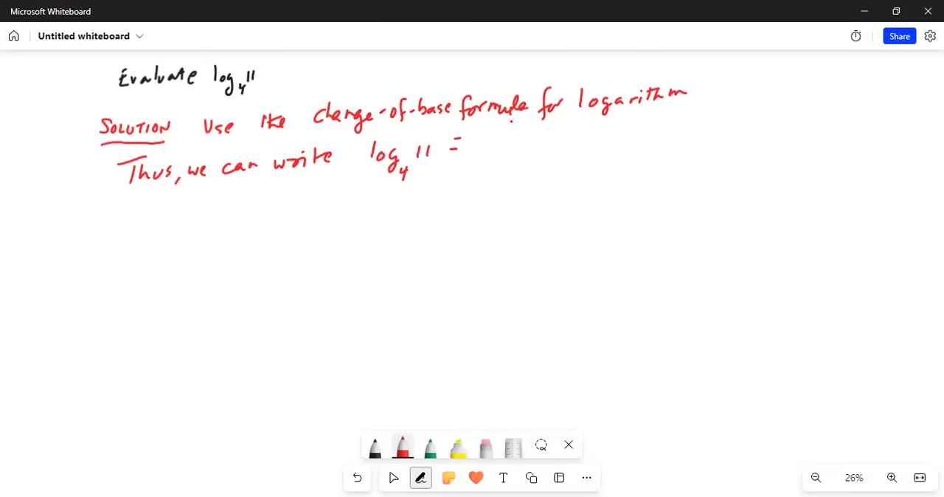
- Write the fraction log₁₀ 11 / log₁₀ 4 = log 11 / log 4
drag(490, 136, 538, 135)
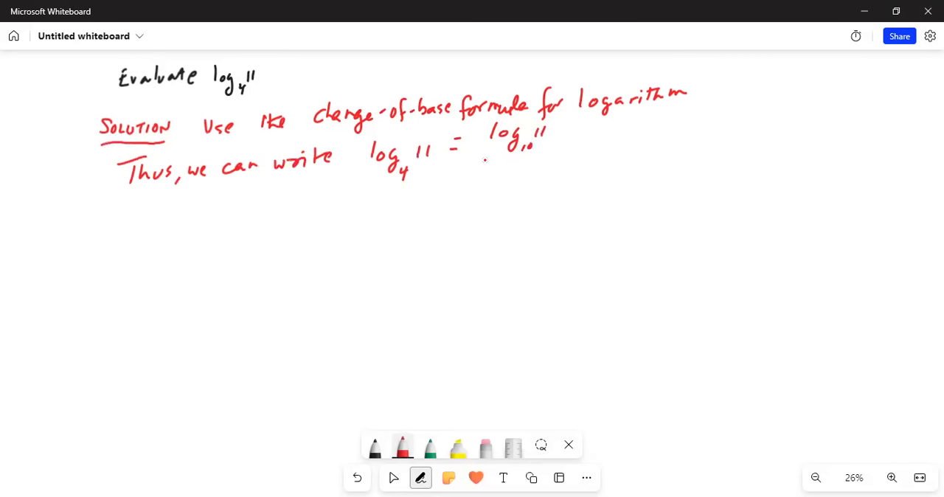
drag(487, 155, 560, 155)
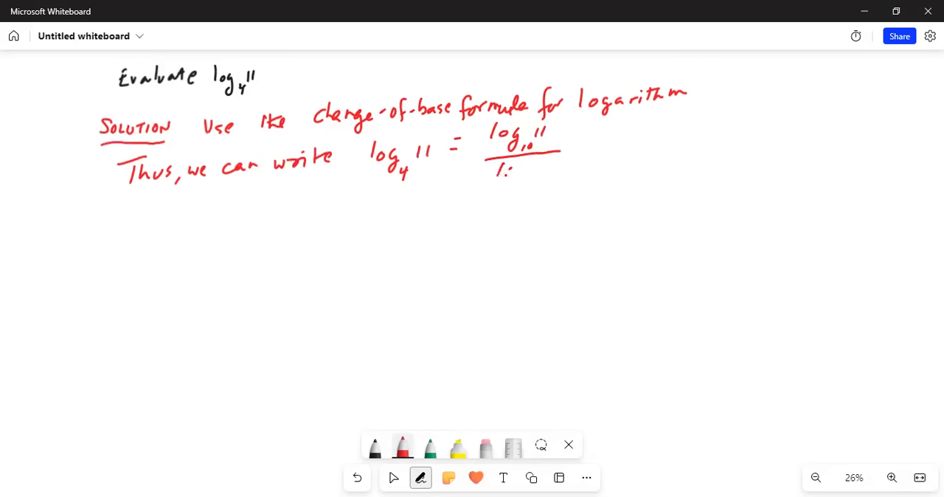
drag(501, 174, 558, 169)
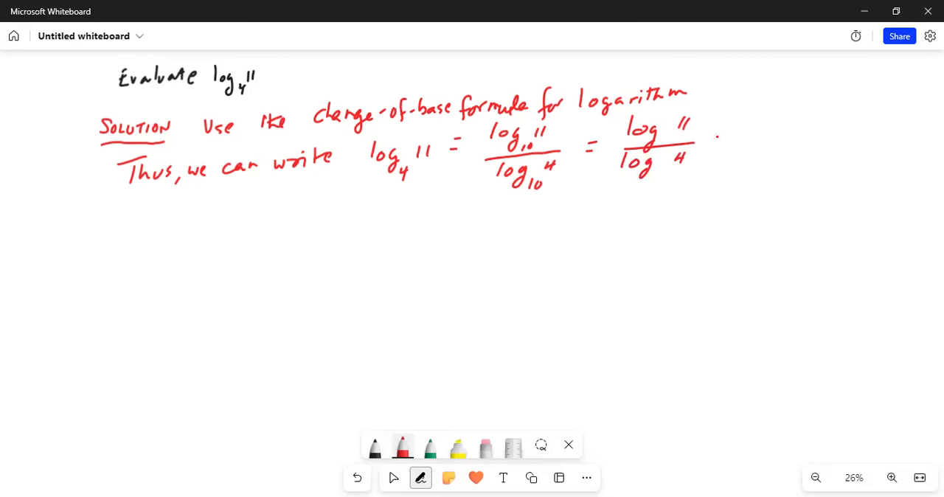
- Extend the equation with = 1.041 / 0.602 = 1.729
drag(711, 135, 744, 136)
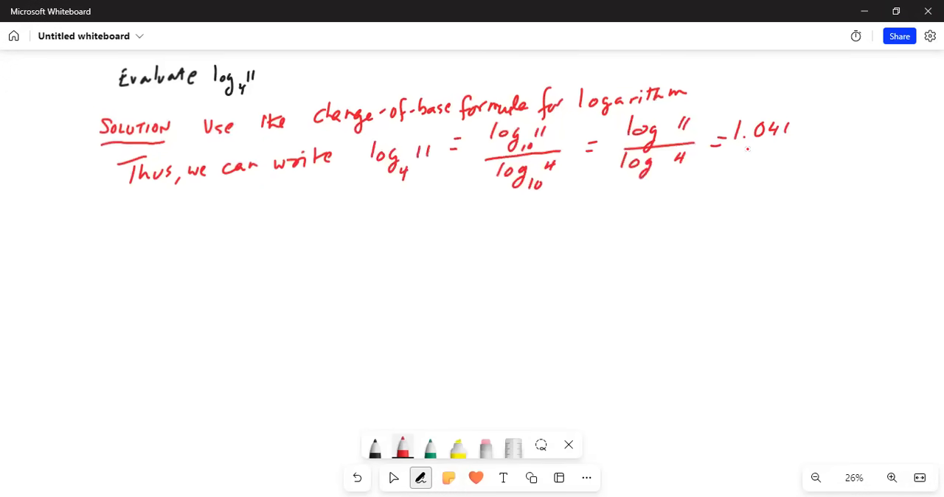
drag(723, 151, 789, 147)
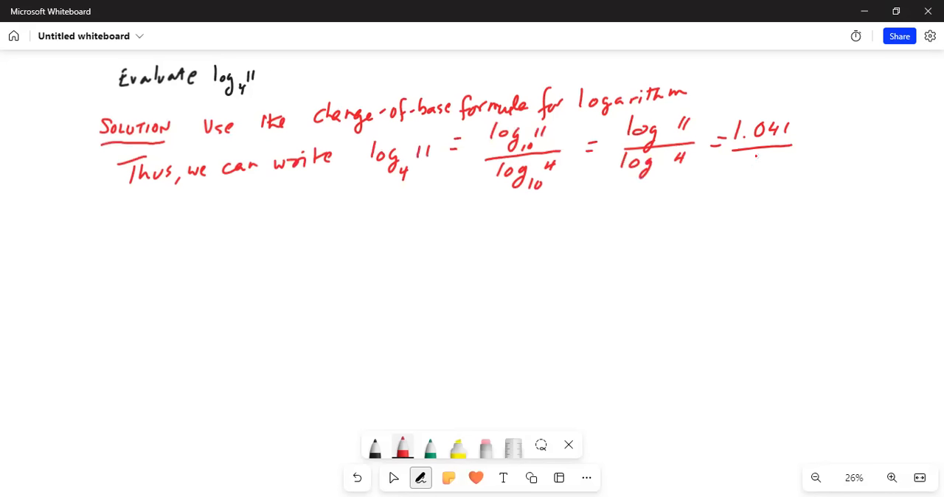
drag(740, 161, 788, 161)
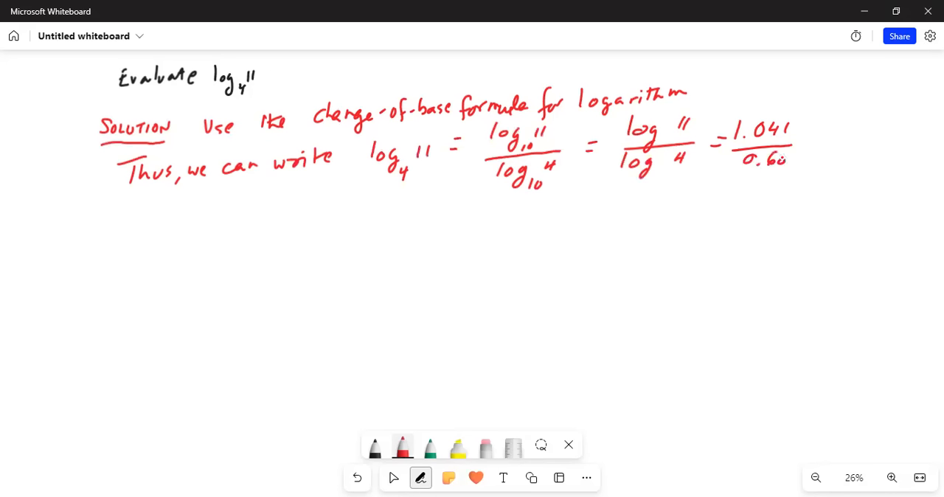
drag(781, 162, 811, 159)
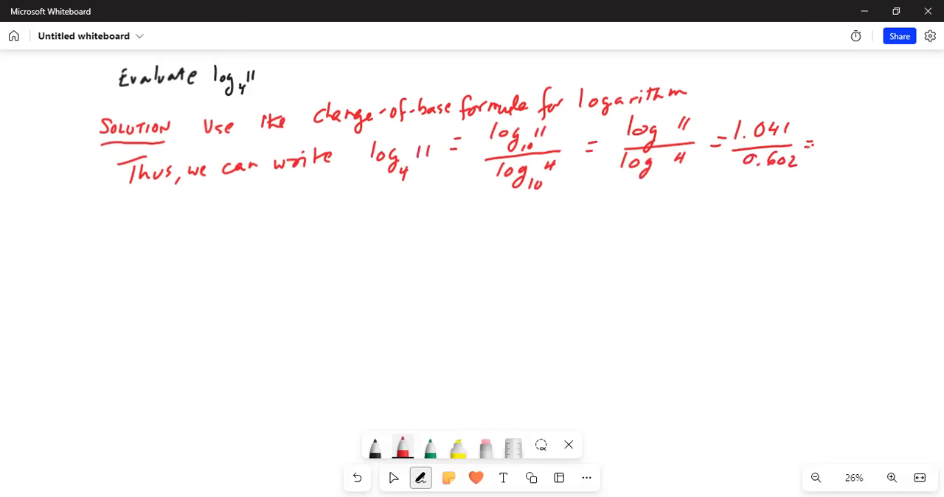
click(781, 157)
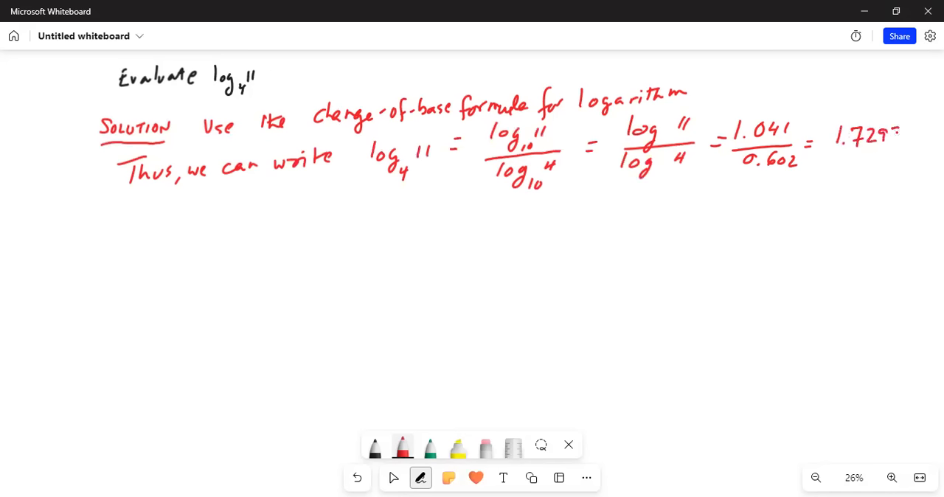
- Finish the result as 1.7297, box it and label it Answer with an arrow
drag(833, 111, 900, 160)
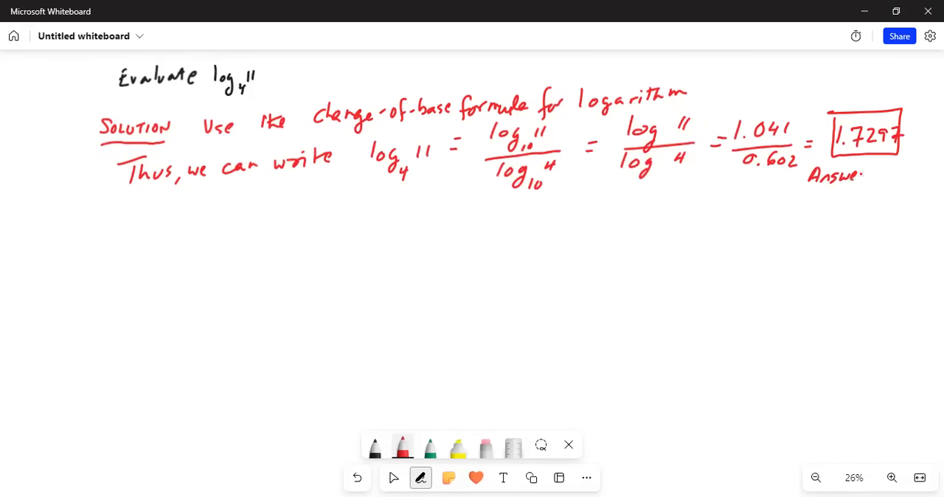
drag(858, 177, 873, 174)
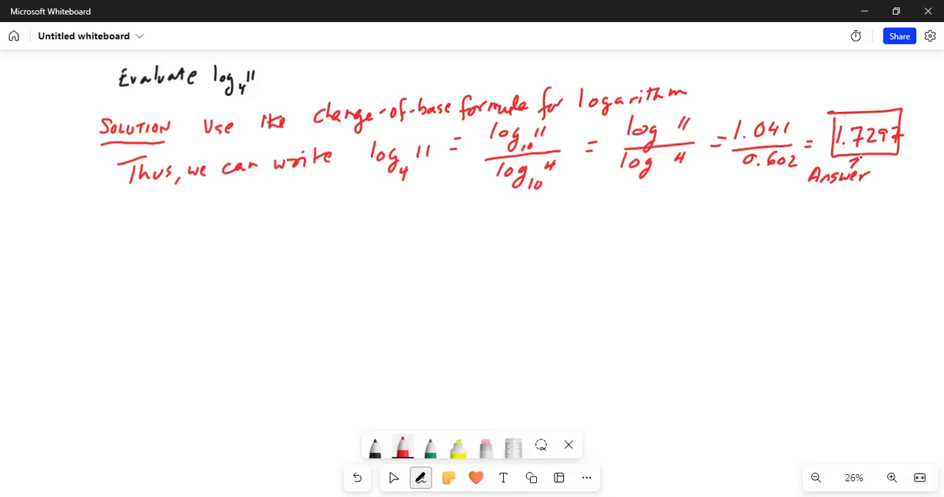